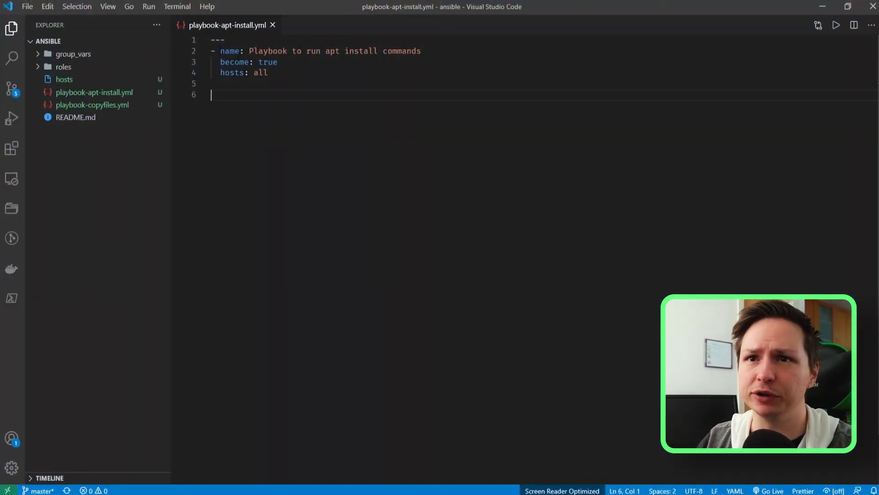
- Add a tasks section with a task named "ensure NMAP is installed" below hosts: all
drag(221, 61, 278, 62)
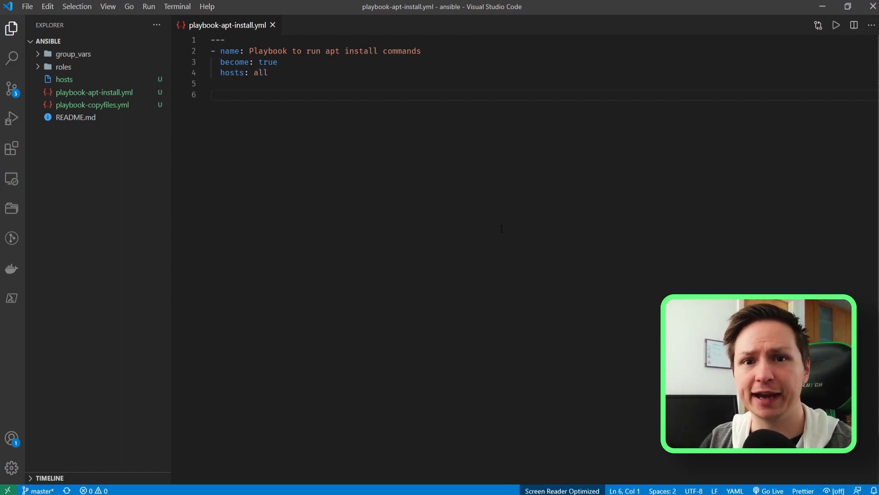
text(t)
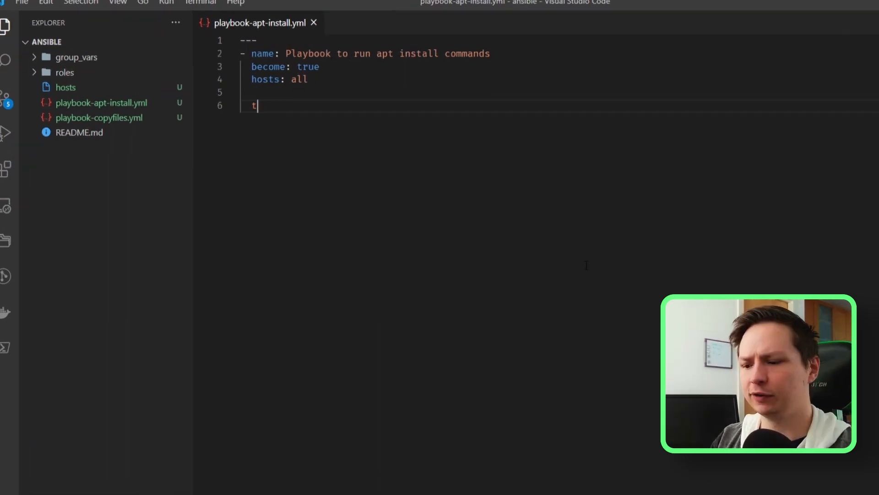
text(asks:)
text(-)
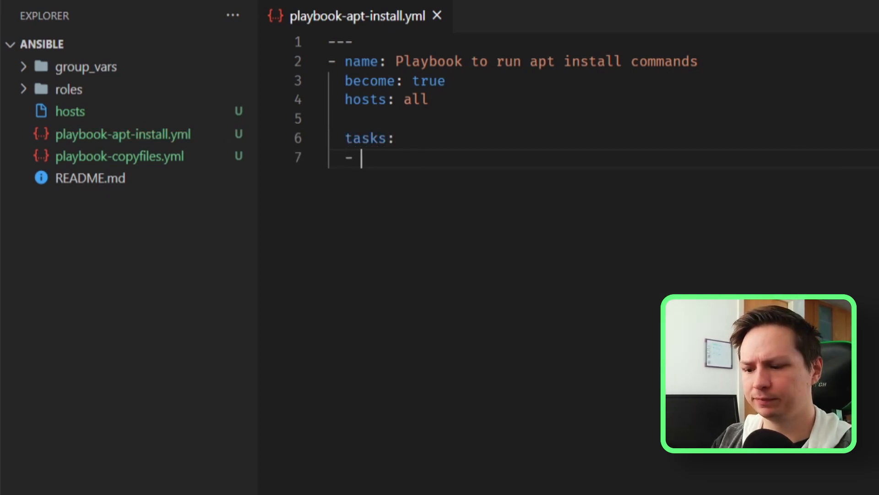
text(name: ensure)
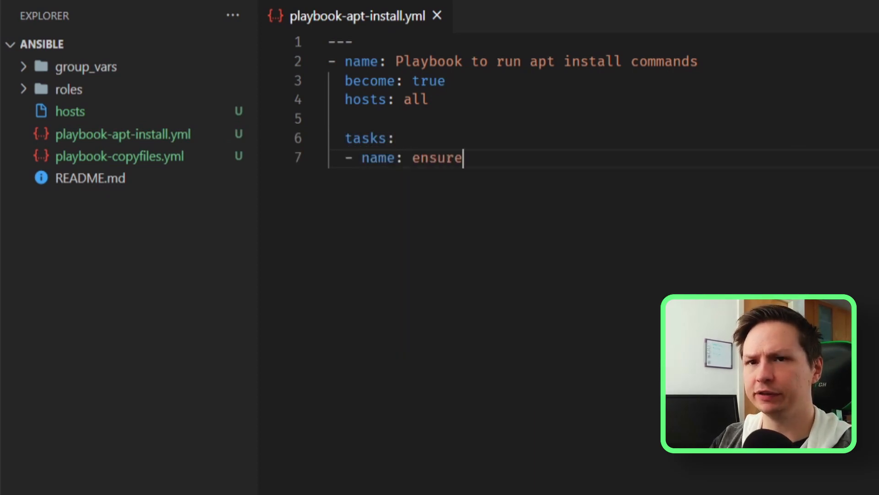
text(NMAP is)
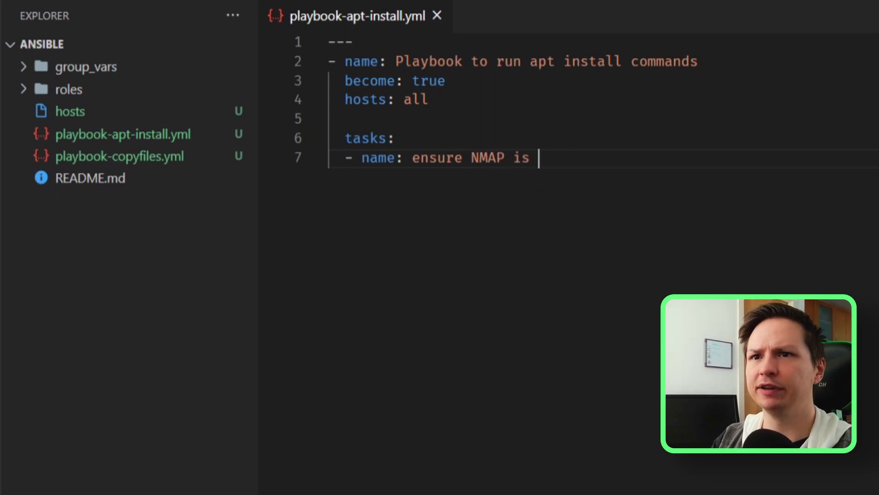
text(is)
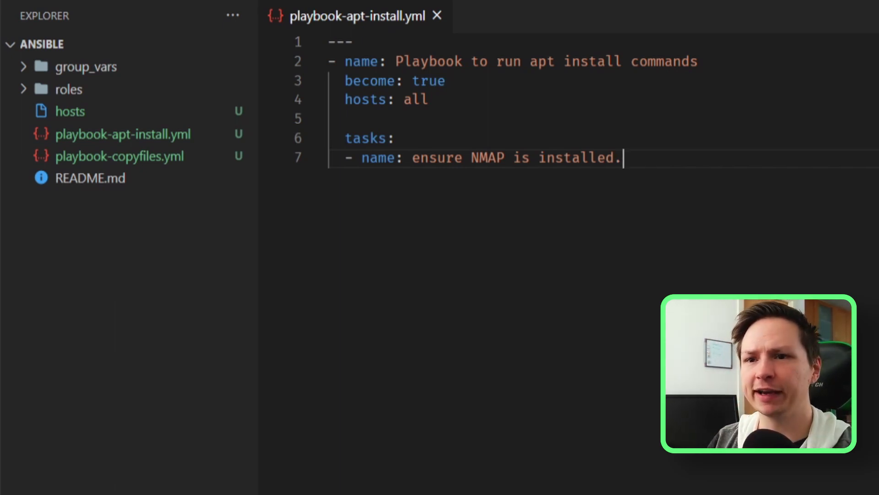
- Give the task an apt module with name nmap and state present
text(apt:)
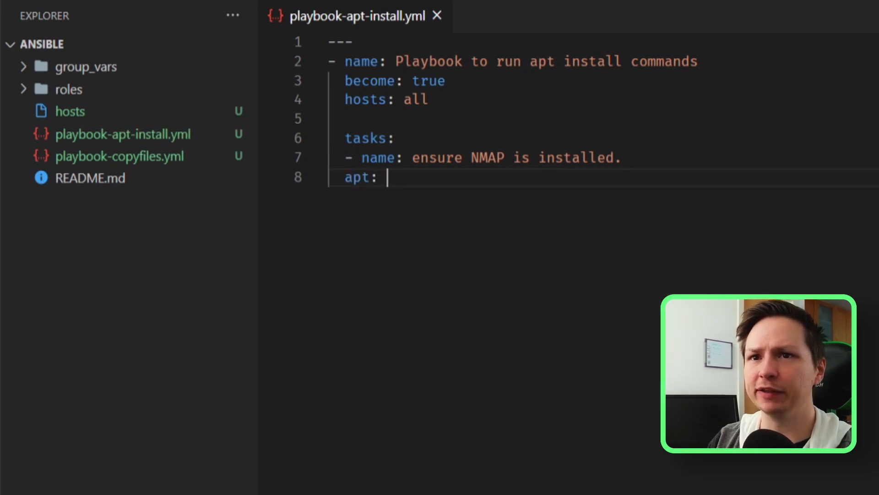
key(Enter)
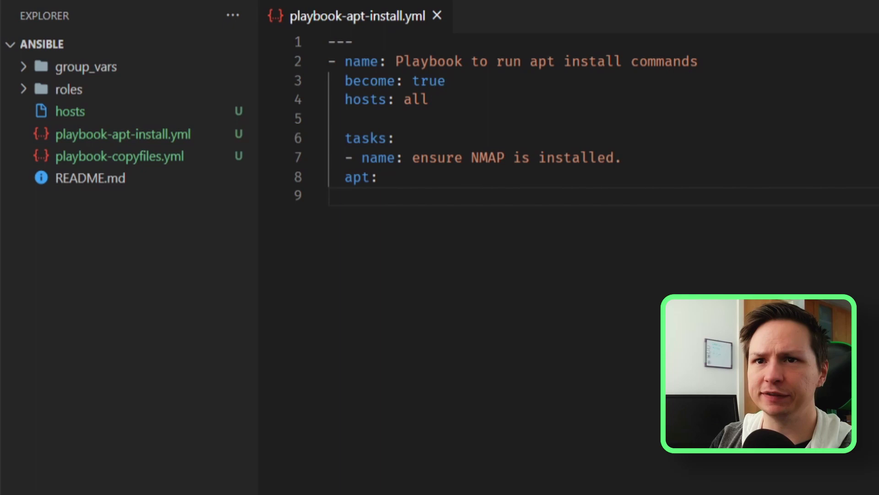
text(name: n)
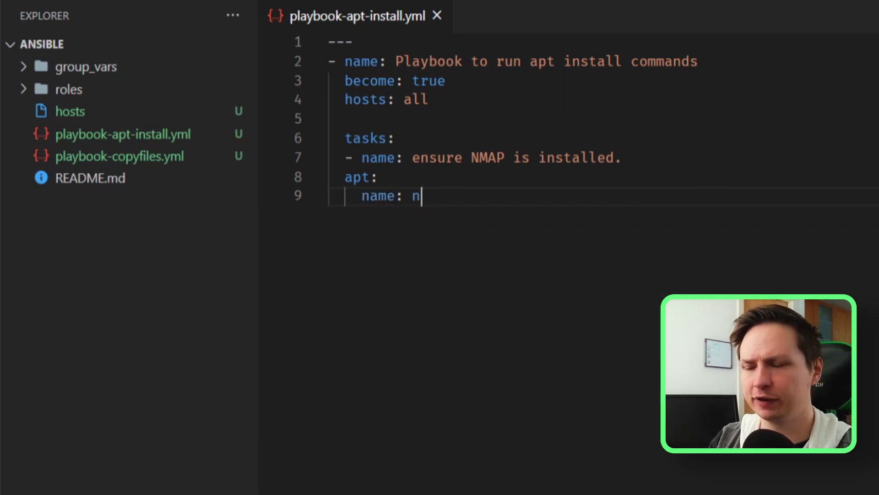
text(map)
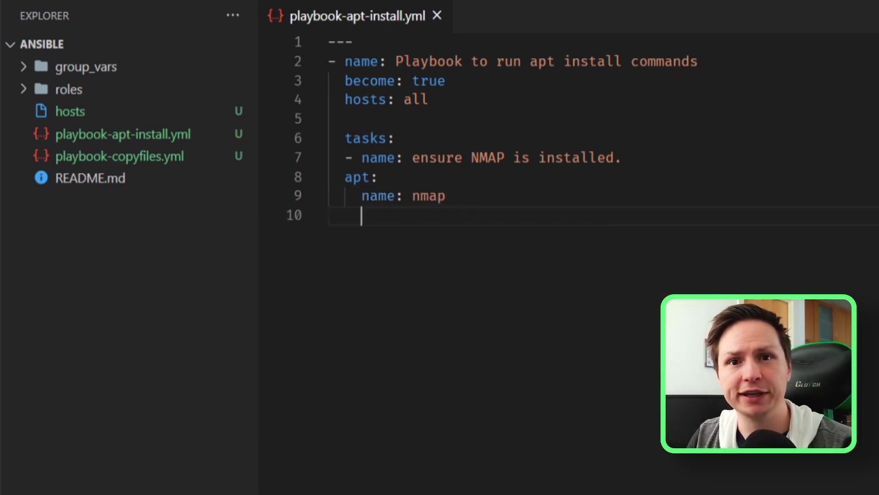
text(state: prese)
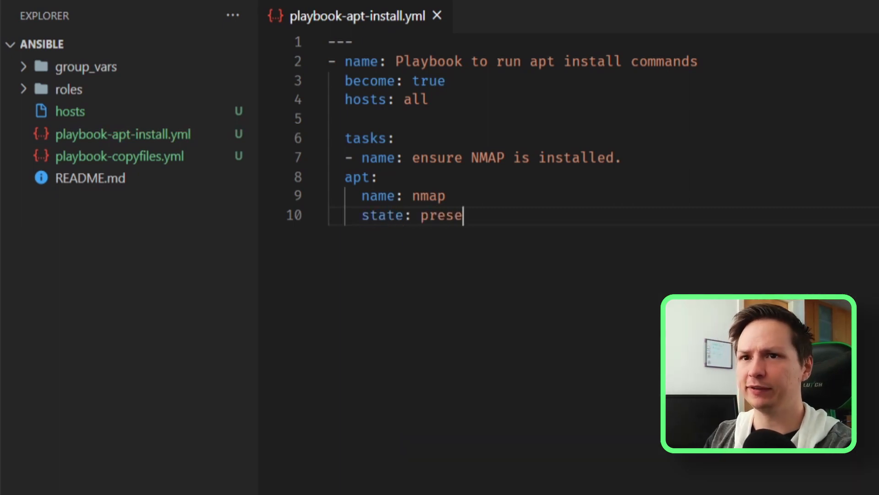
text(nt)
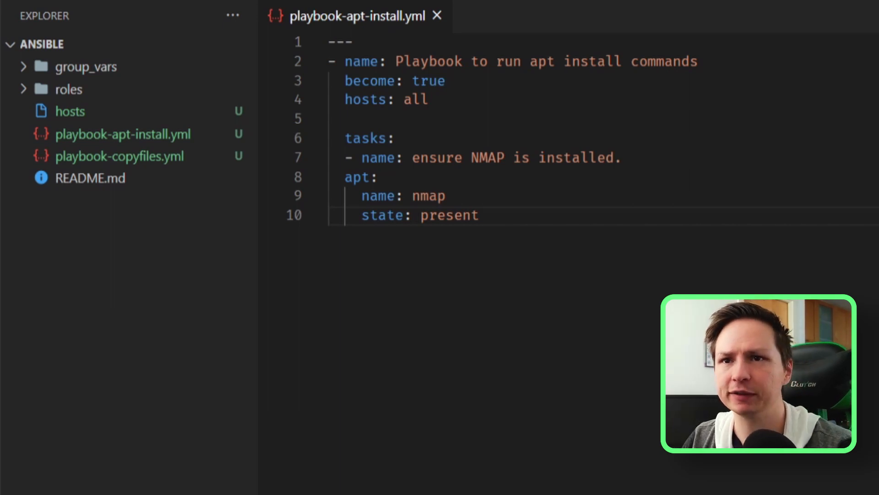
- Add update_cache: true to the apt task and become: true to the play
text(update_cache: true)
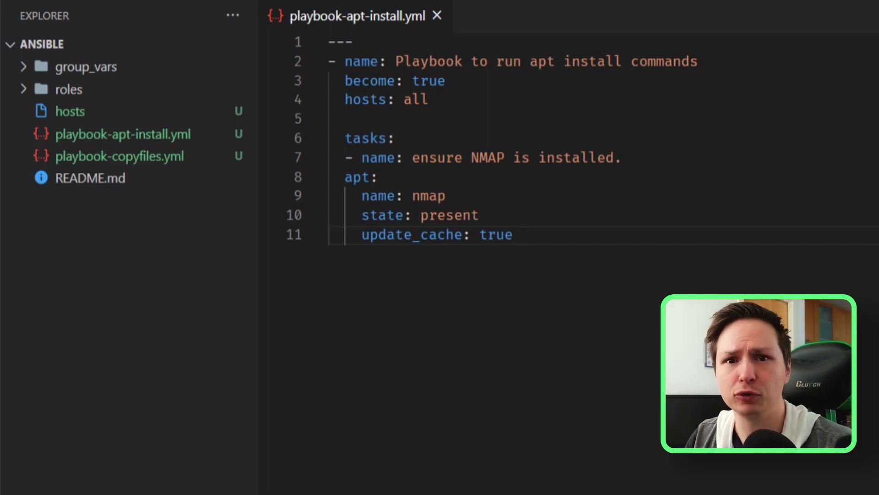
text(become: true)
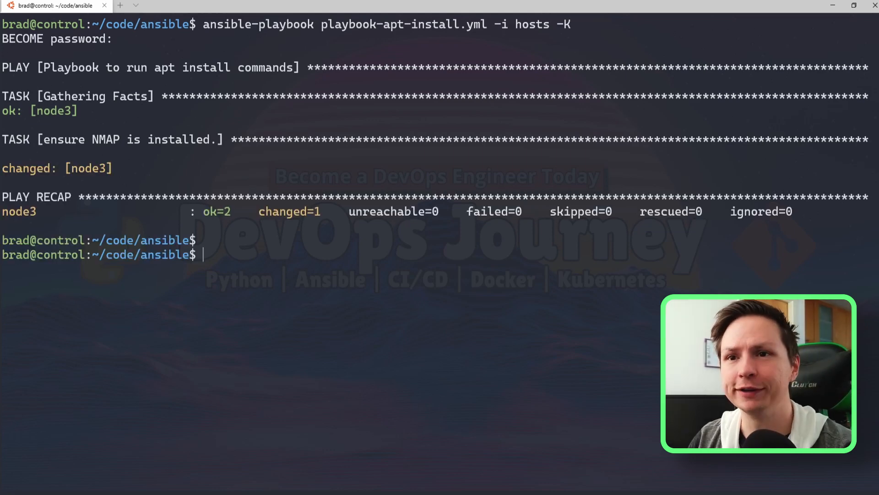
mouse_move(230, 225)
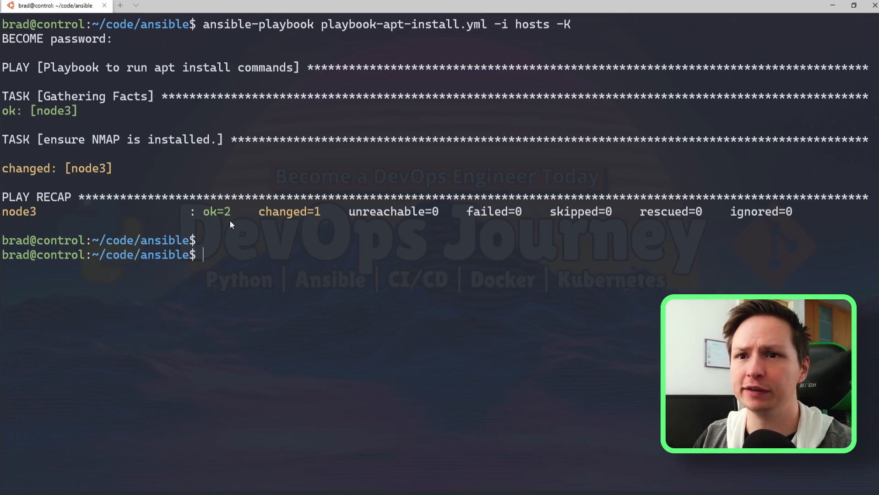
- Review the play recap showing node3 ok=2, changed=1, failed=0
double_click(286, 212)
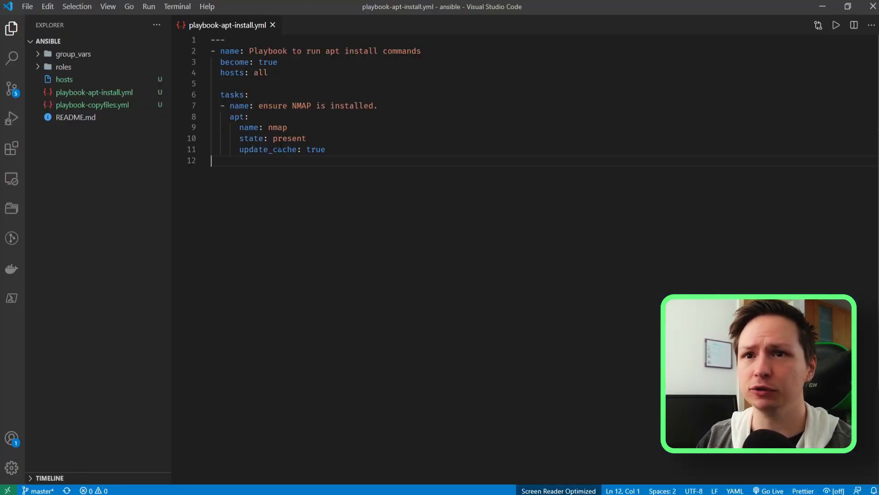
- Replace the apt module with package and remove the update_cache line
double_click(237, 116)
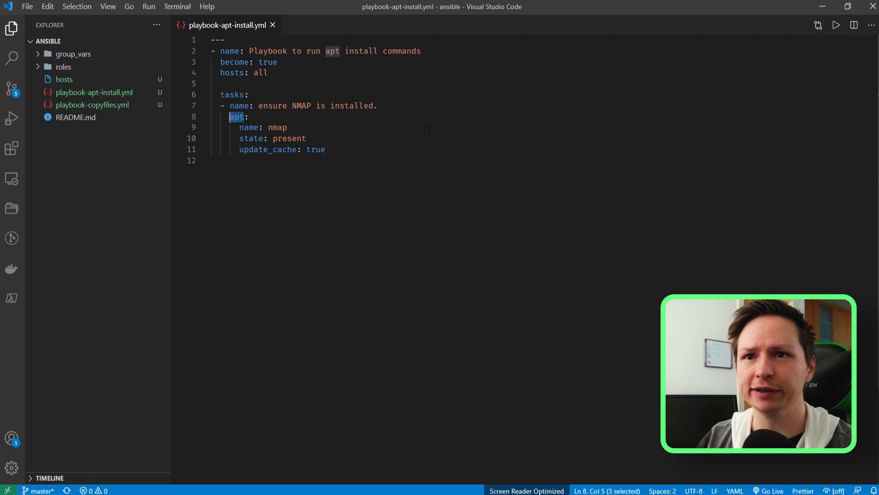
text(packet)
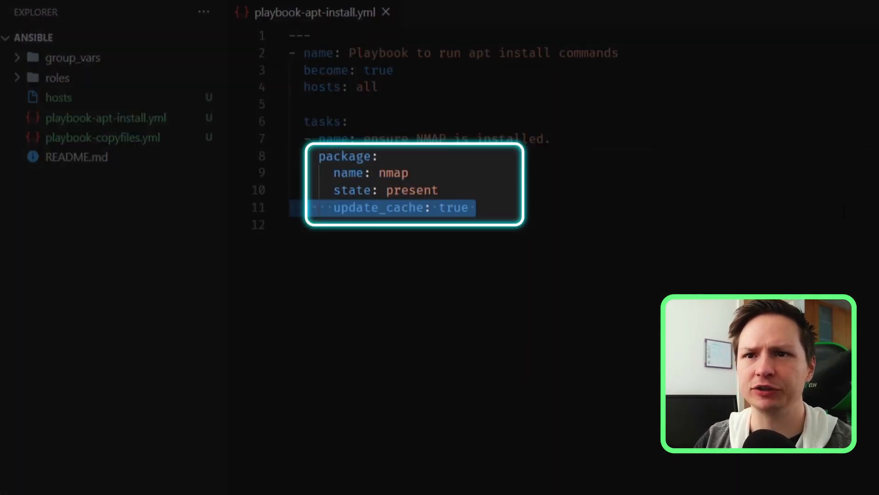
key(Delete)
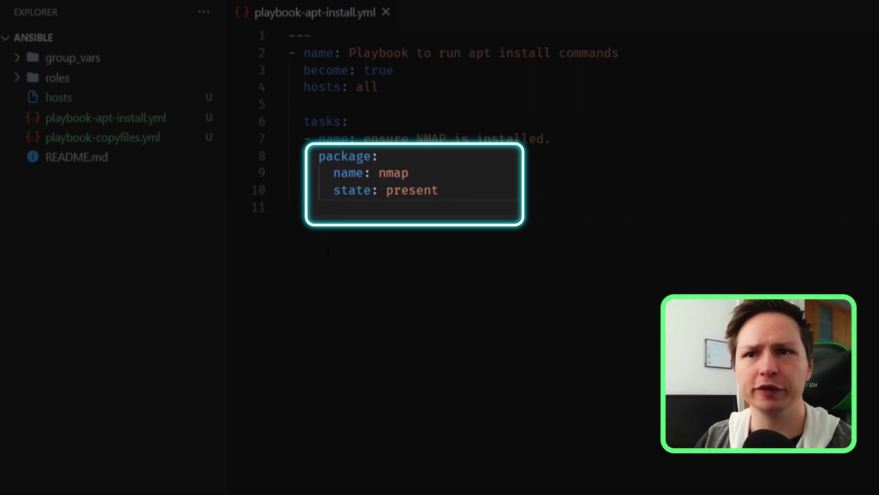